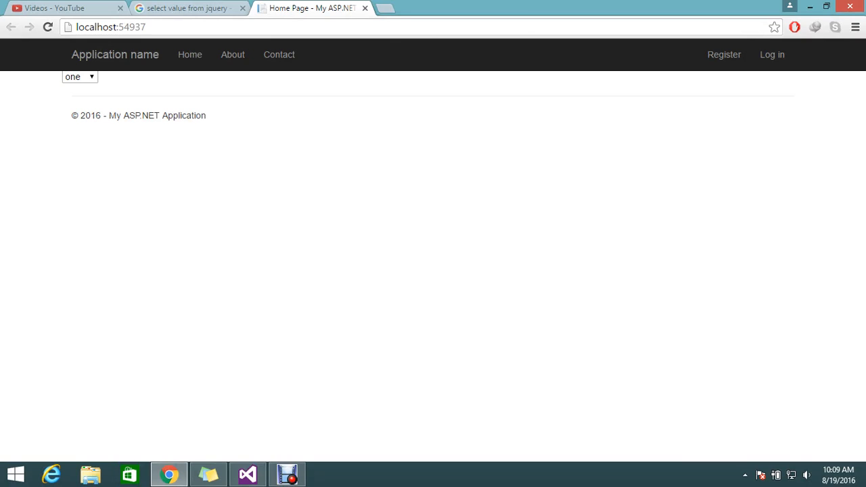
Look through the localhost page's dropdown options without changing the selection
click(78, 76)
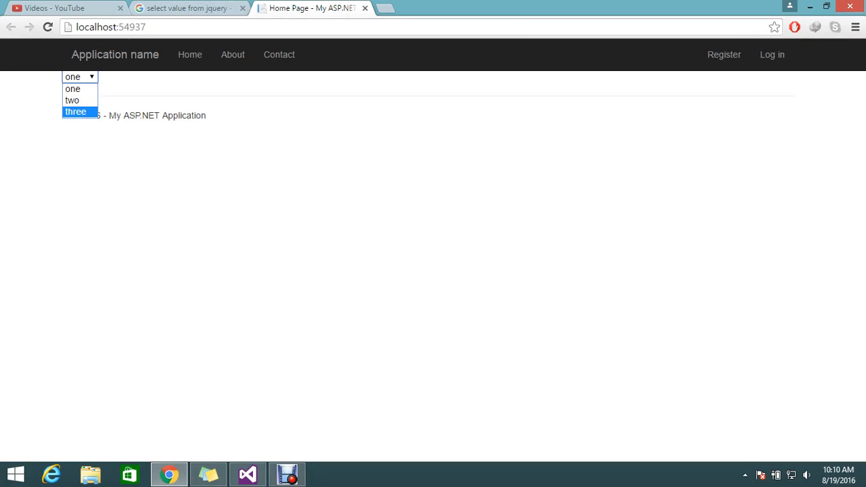
click(73, 90)
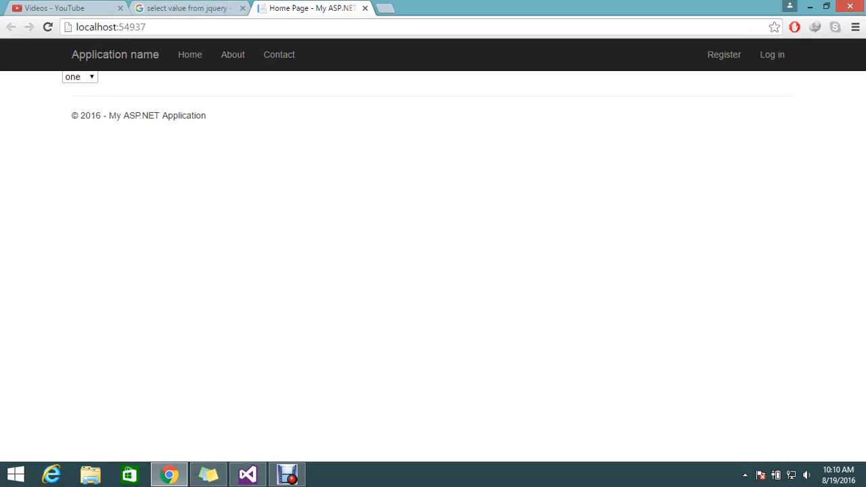
click(247, 474)
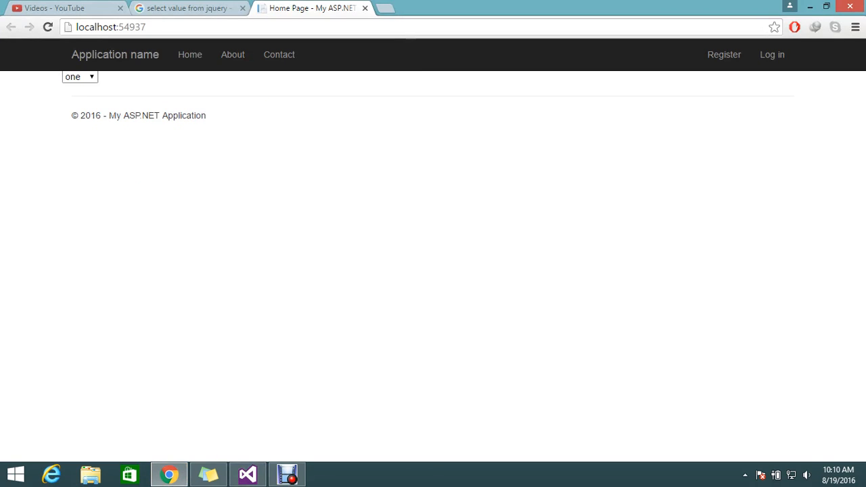
Choose 'two' from the dropdown, then switch back to Visual Studio
click(79, 76)
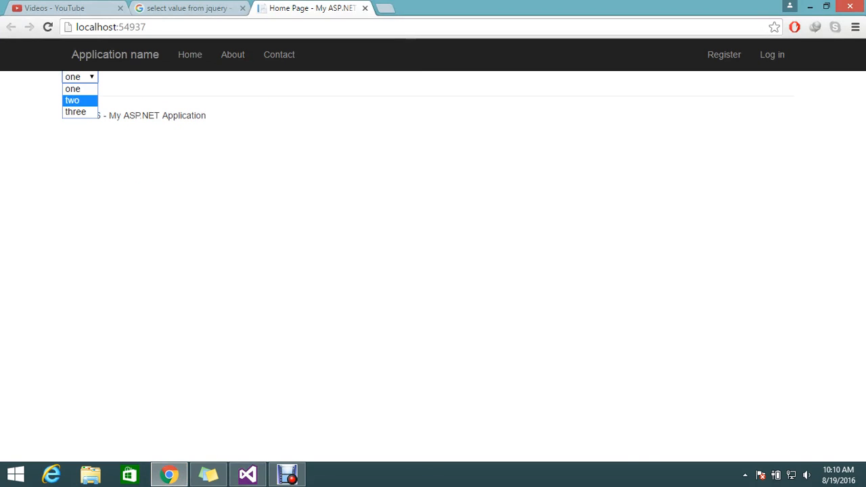
click(72, 100)
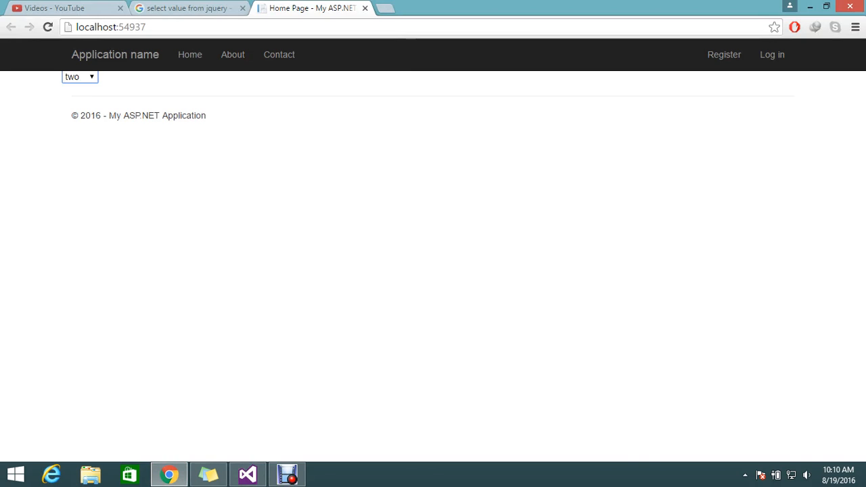
click(246, 474)
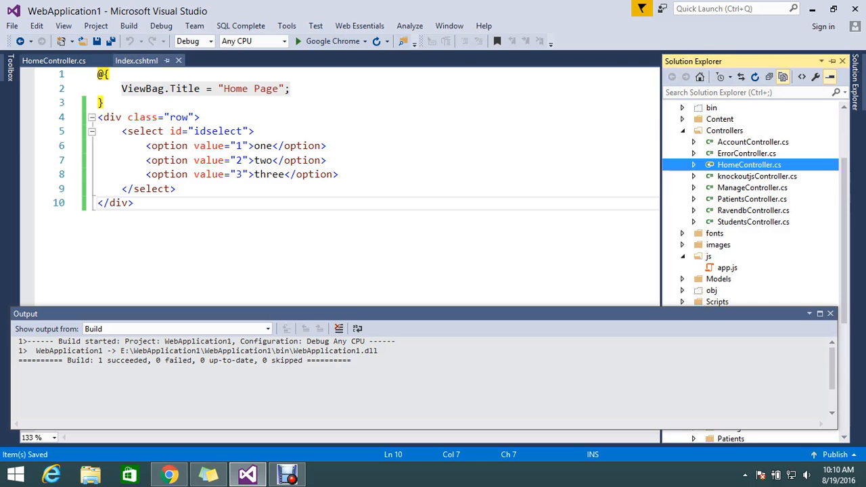
Reference Scripts/jquery-1.10.2.min.js in Index.cshtml and start a <script type="text/javascript"> block
scroll(up, 3)
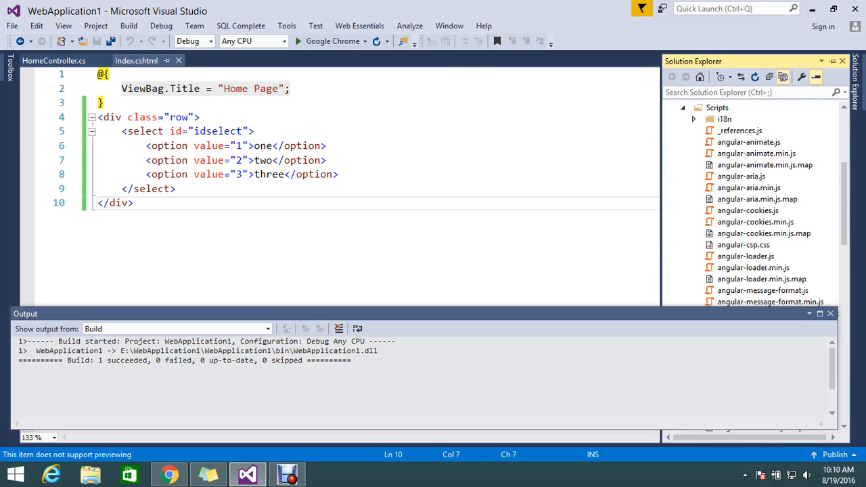
scroll(down, 3)
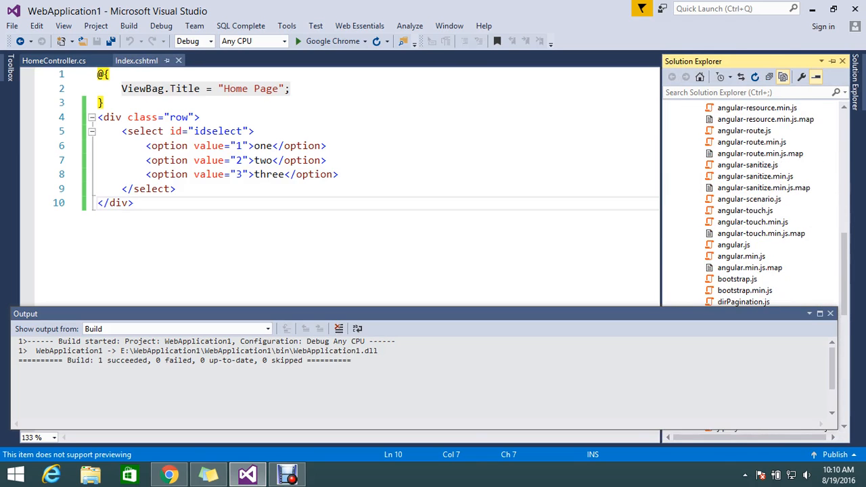
scroll(down, 3)
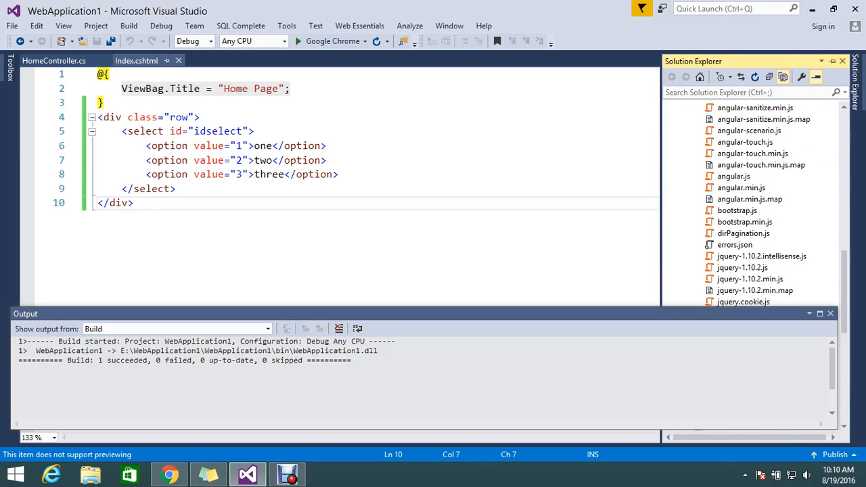
click(750, 279)
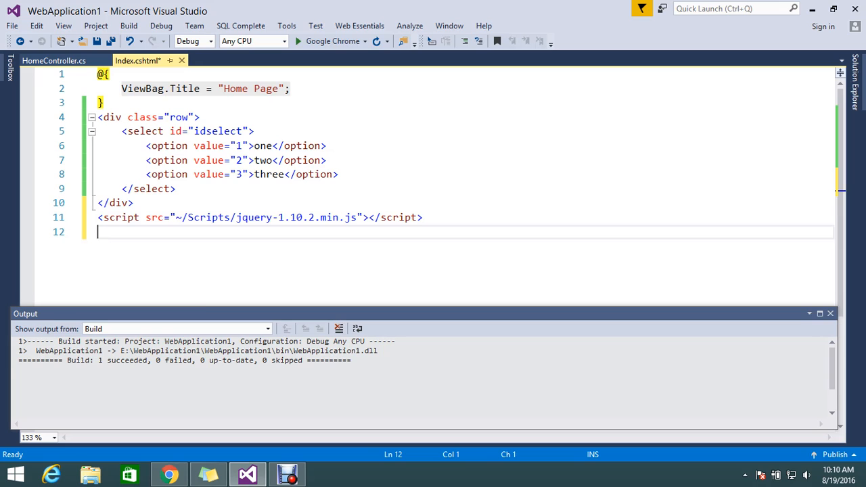
text(<script type="text/javascript">)
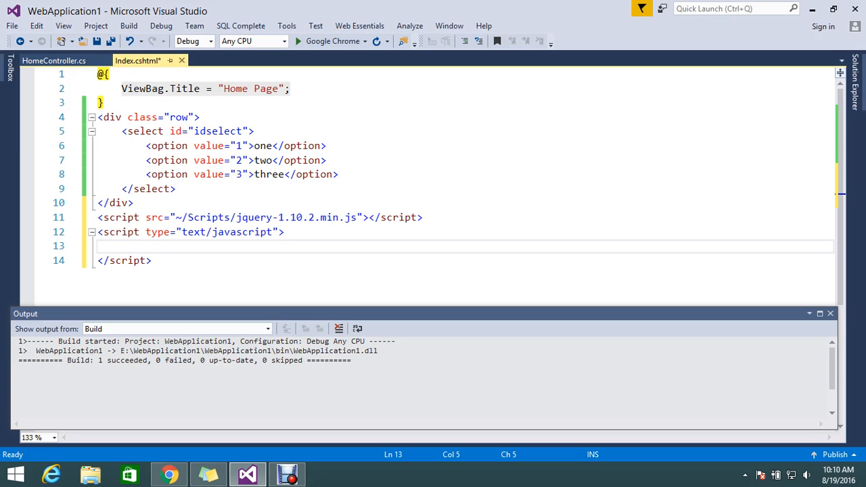
Write $('#idselect').change(function() inside the script block and begin its body
click(121, 246)
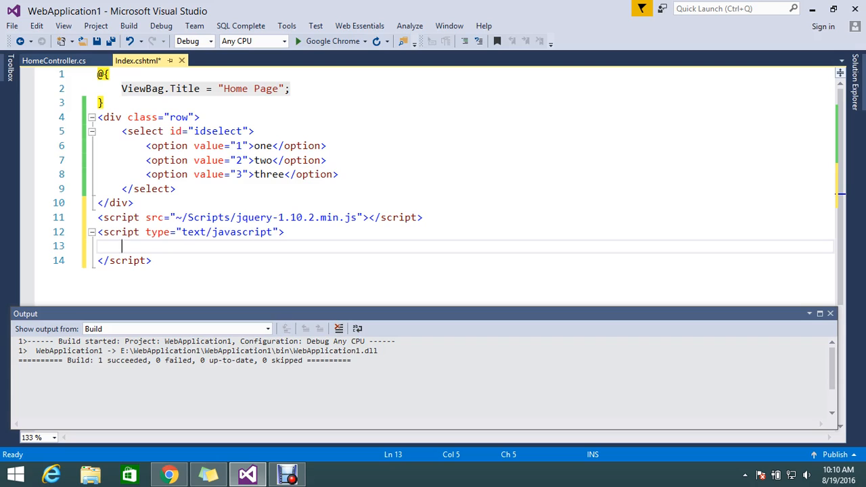
text($)
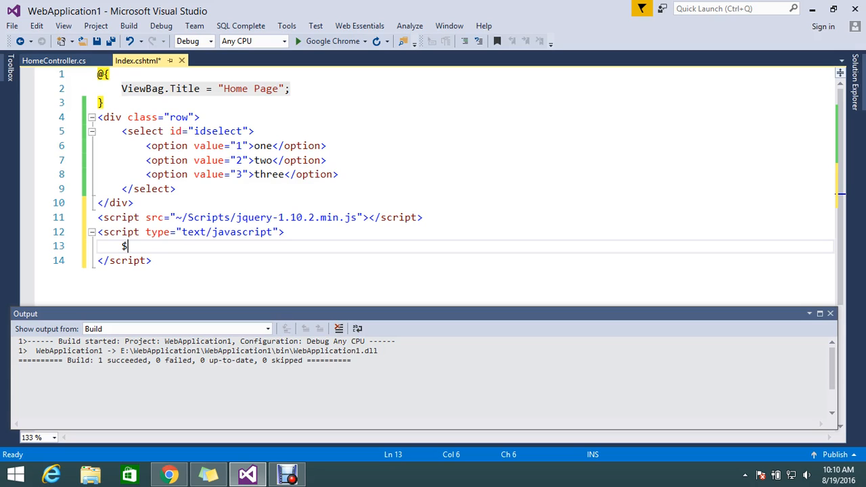
text(()
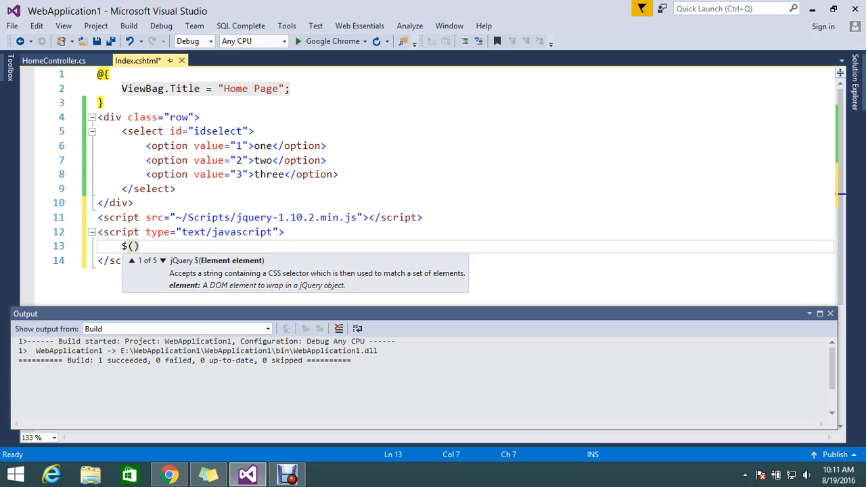
text(')
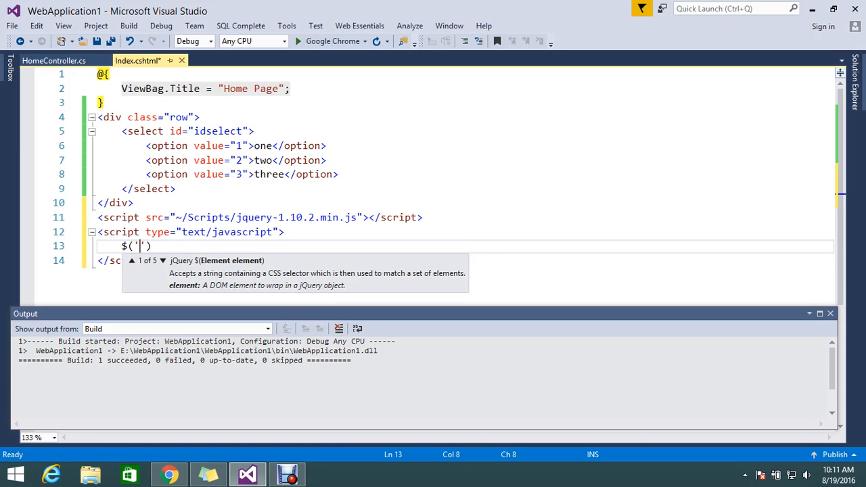
text(#idselect)
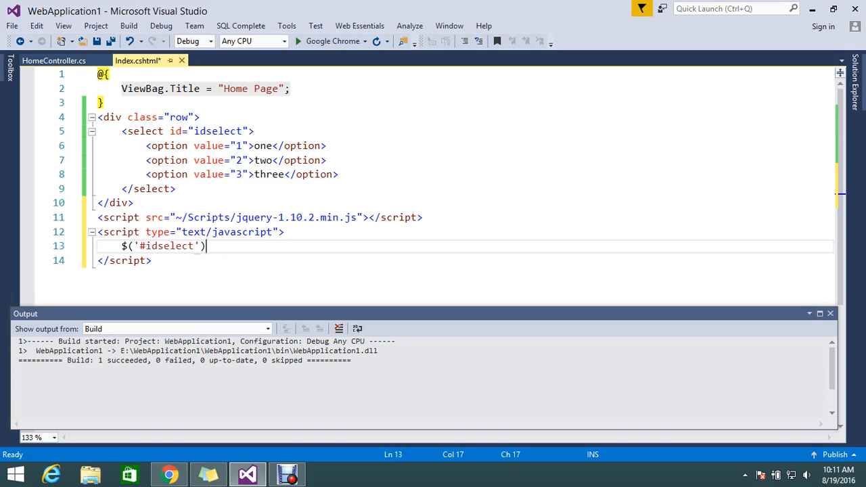
text(.change()
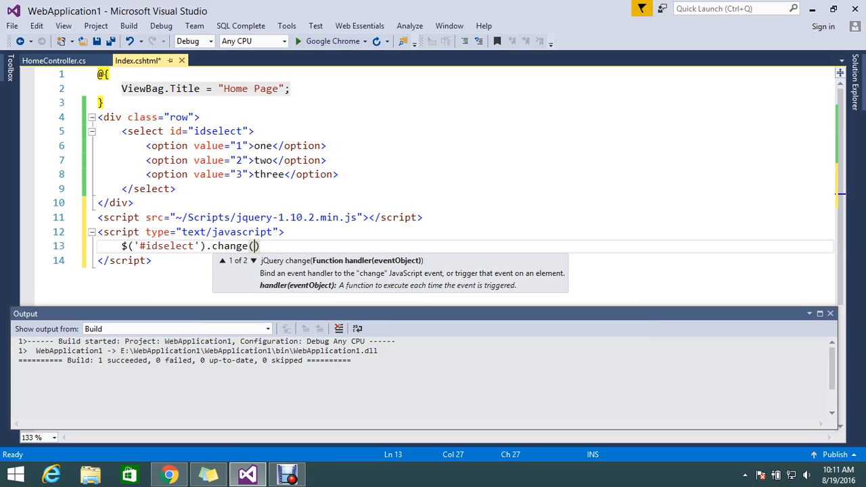
text(function)
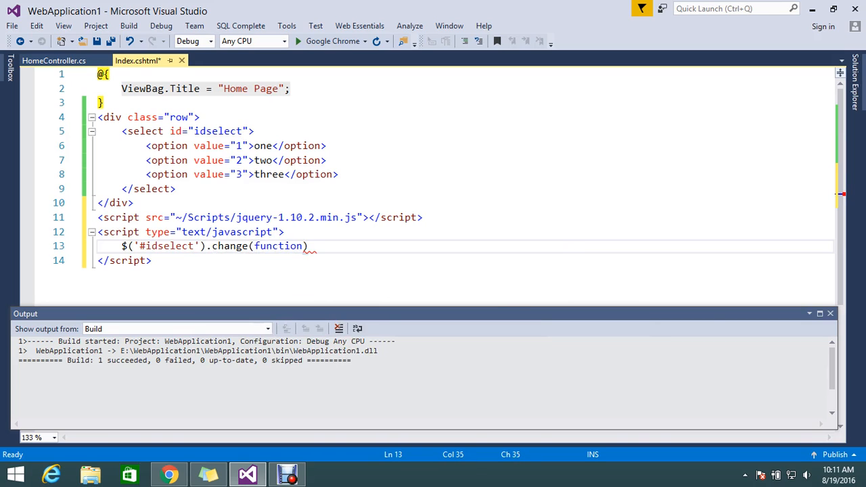
key(enter)
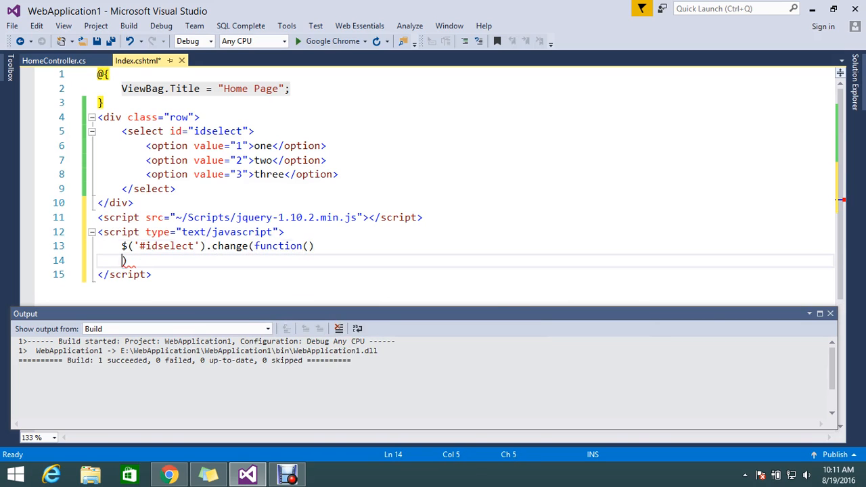
Start alert($ inside the handler, clearing a mistyped this argument
text(alert)
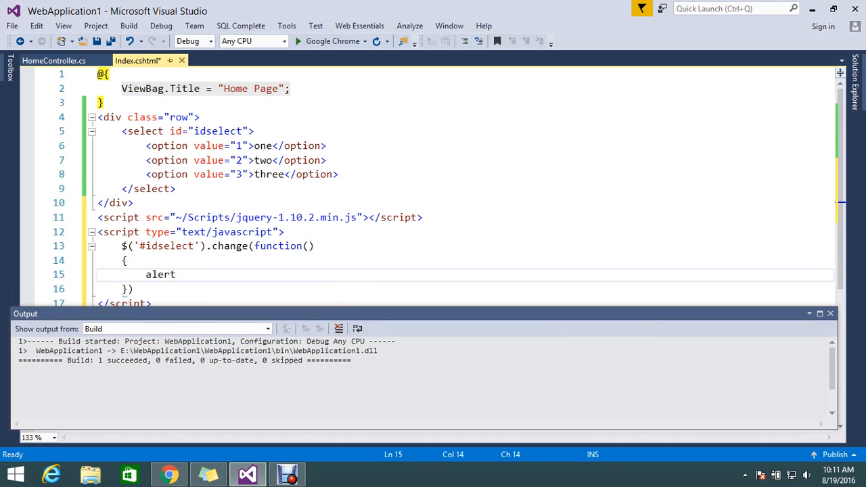
text(())
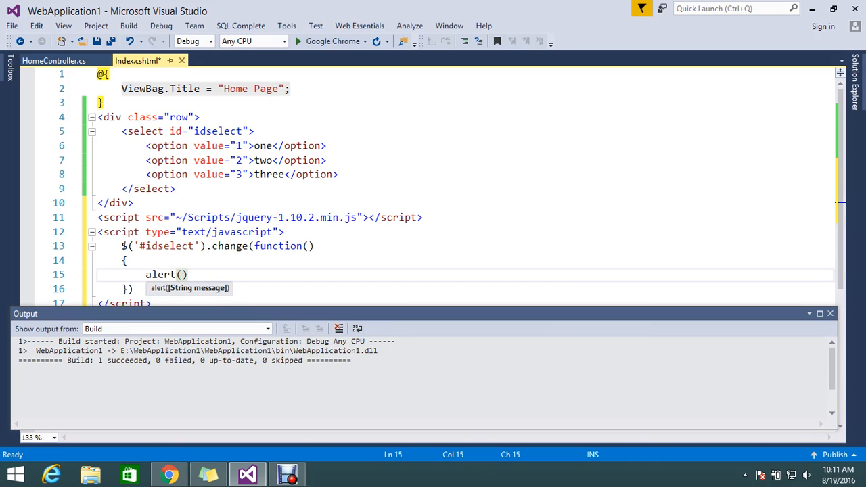
text($(this)
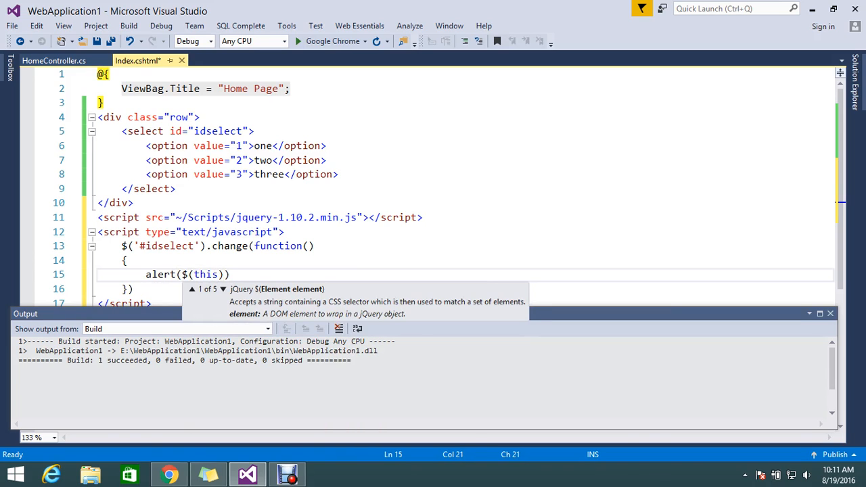
key(BackSpace)
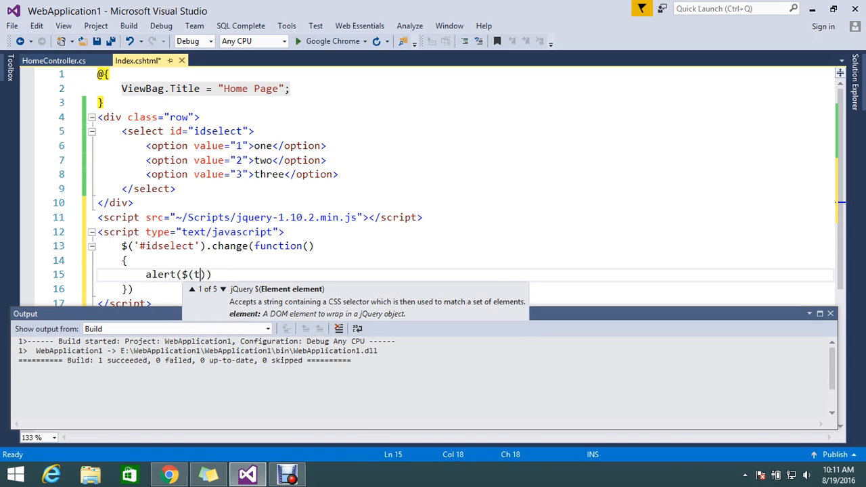
key(Backspace)
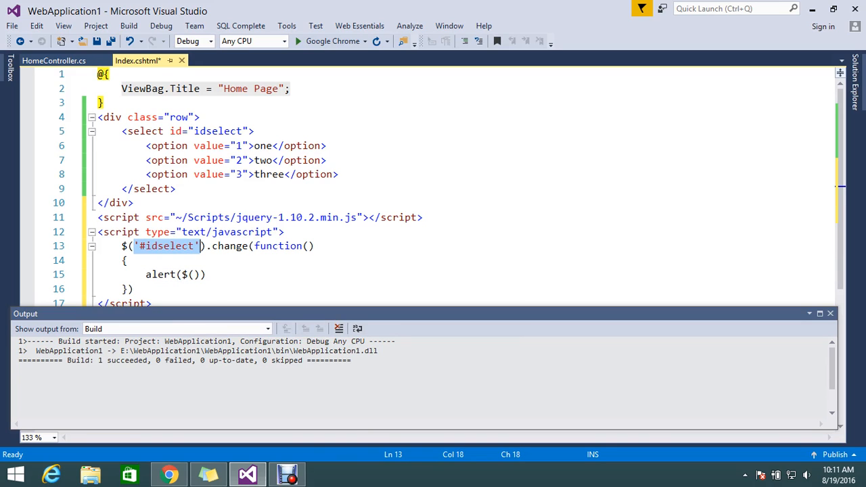
Complete alert($('#idselect :selected').val()); and save Index.cshtml
text('#idselect')
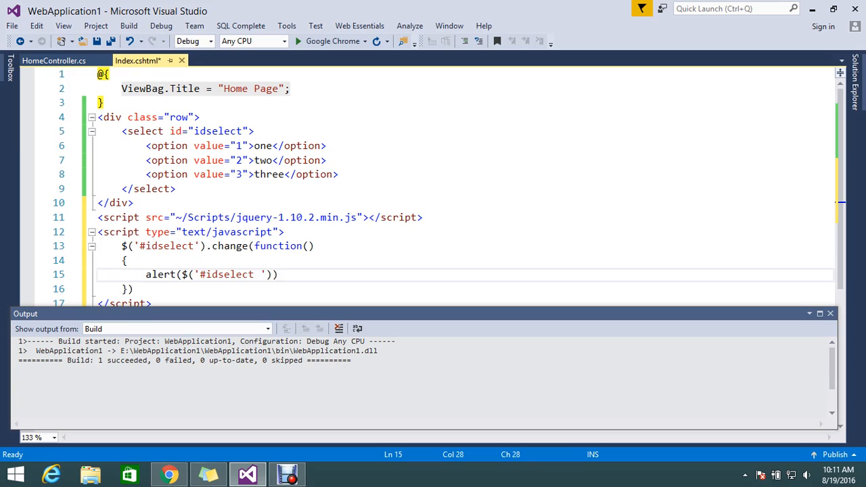
text(:selec)
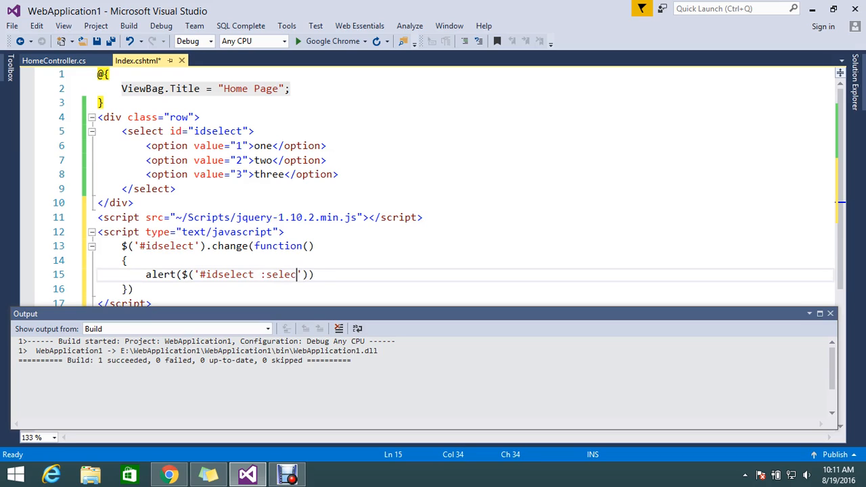
text(ted)
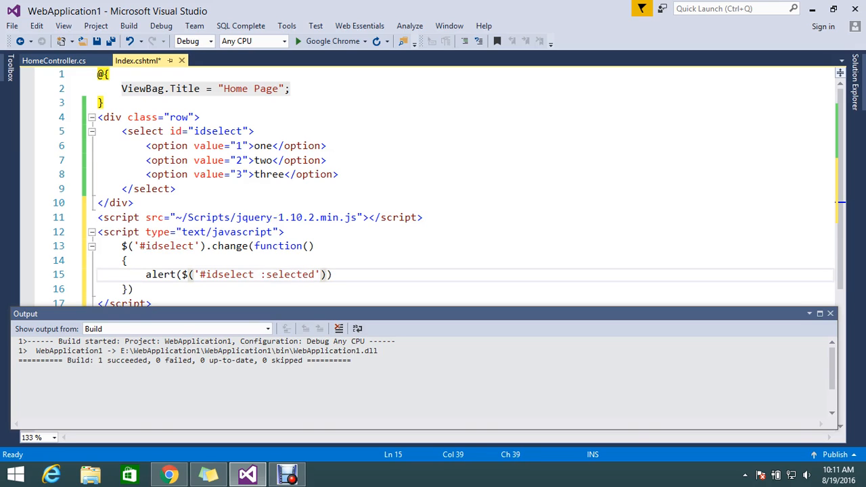
text(.val()
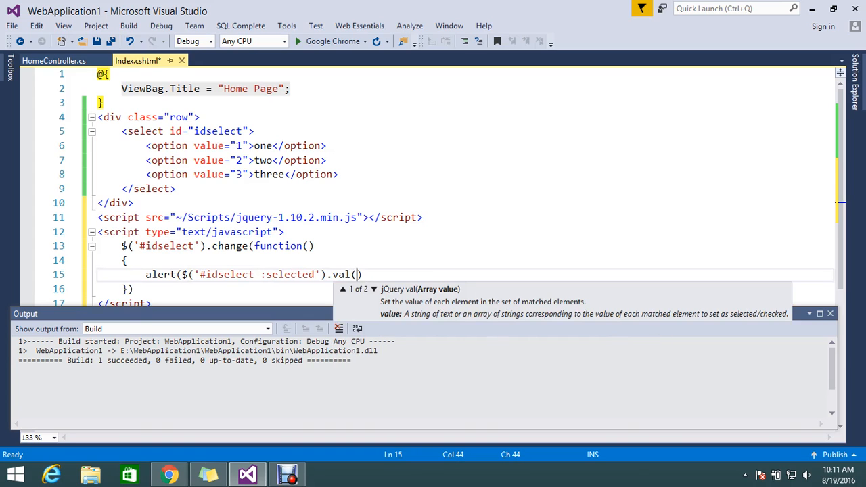
text())
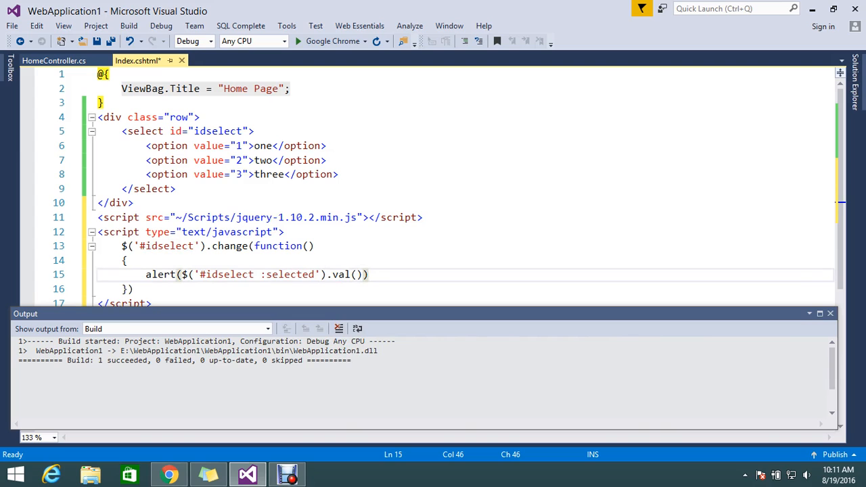
text(;)
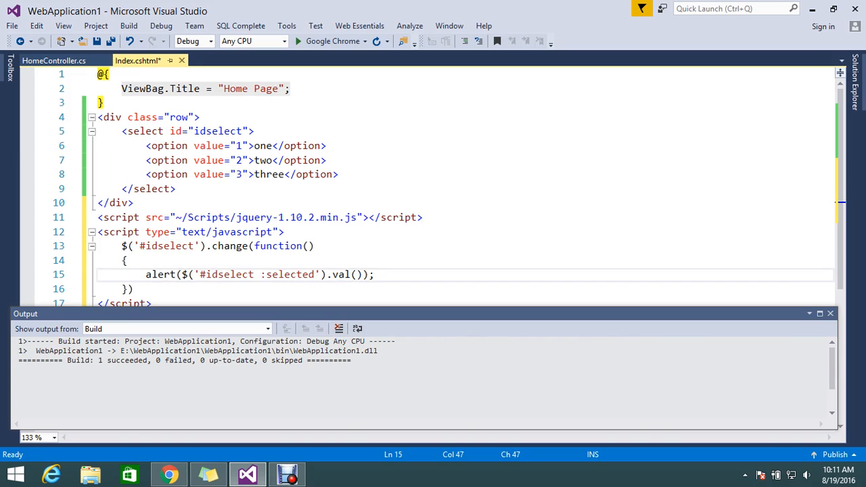
key(ctrl+s)
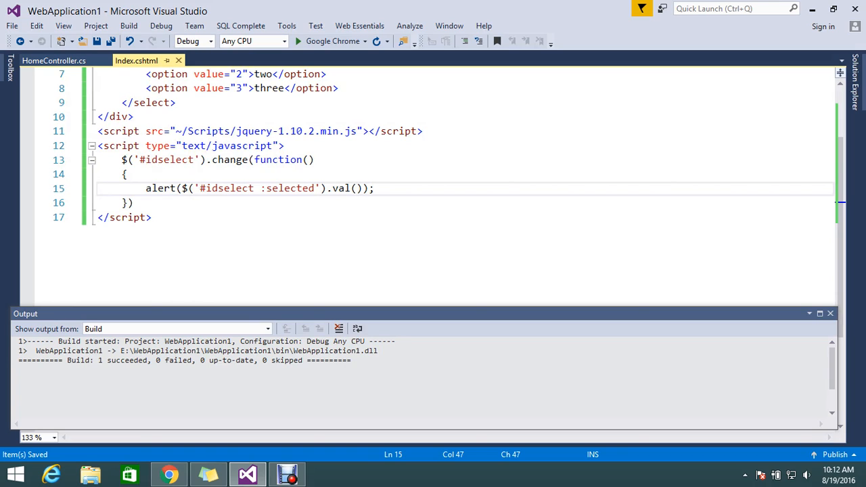
Run the site in Chrome and pick option two, confirming an alert shows 2
click(168, 473)
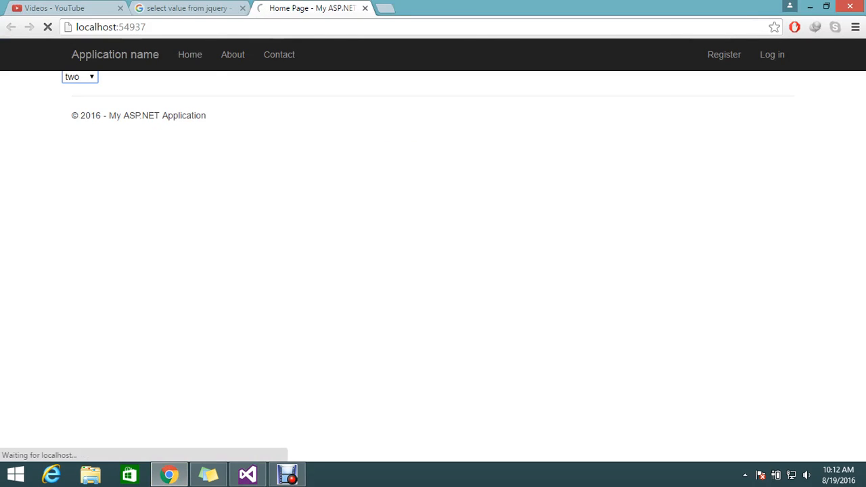
click(79, 76)
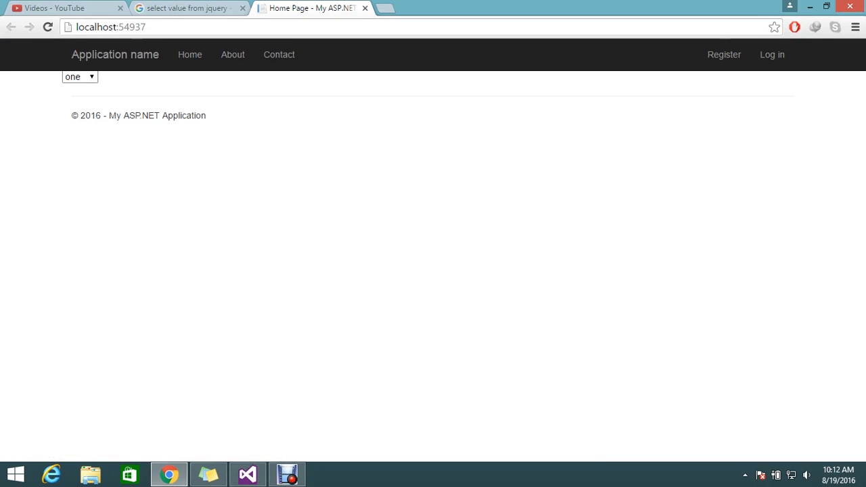
click(78, 76)
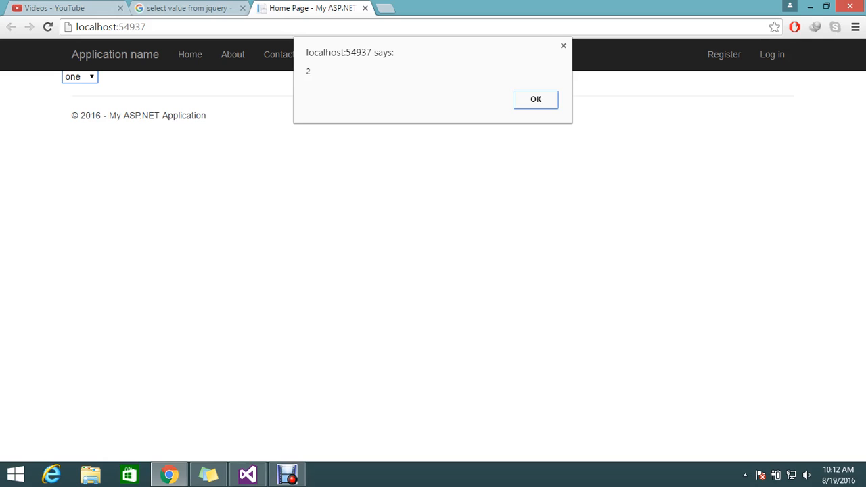
click(536, 101)
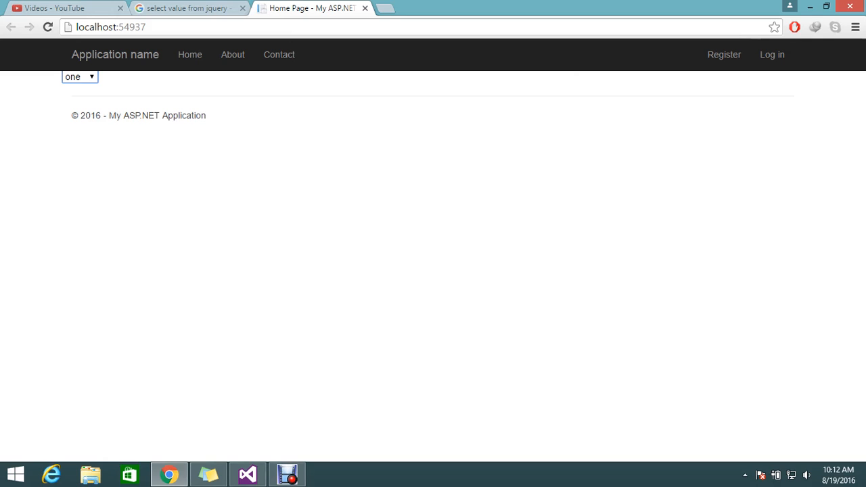
Pick option three to see an alert showing 3, then return to the alert line in Visual Studio
click(78, 76)
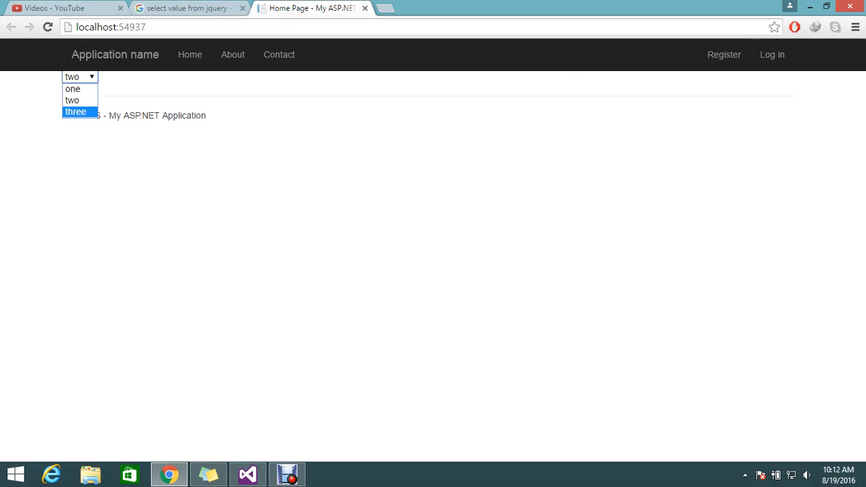
click(76, 111)
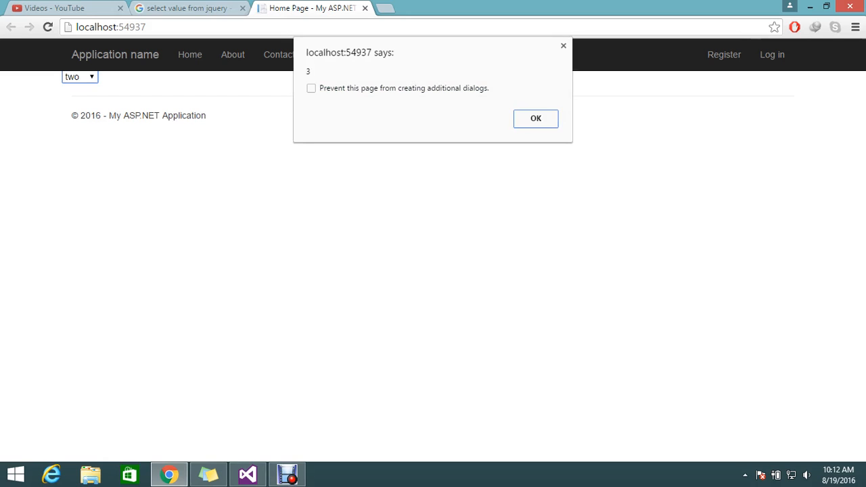
click(536, 119)
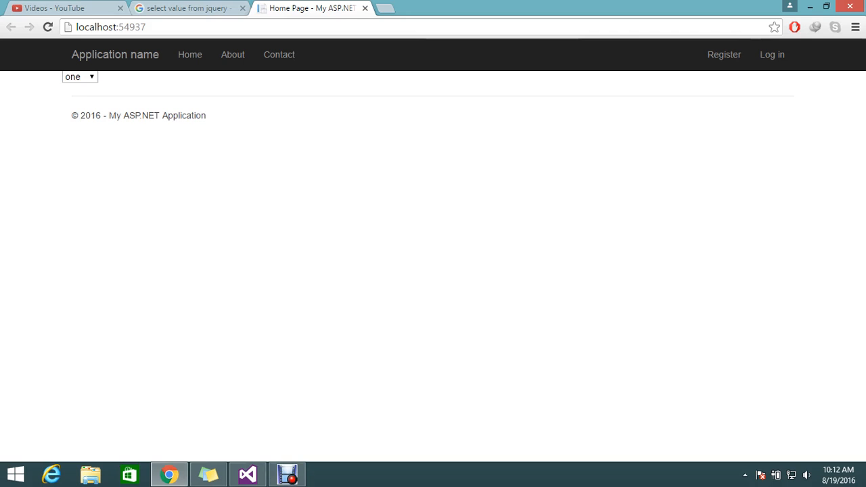
click(247, 473)
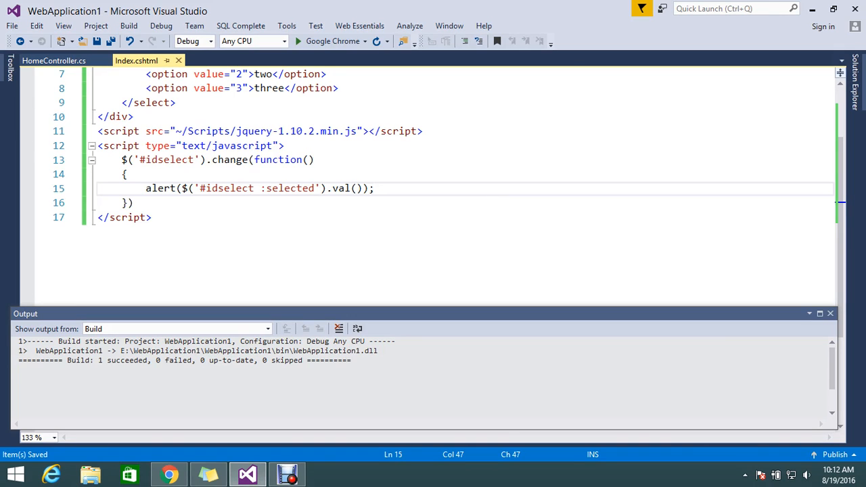
click(373, 188)
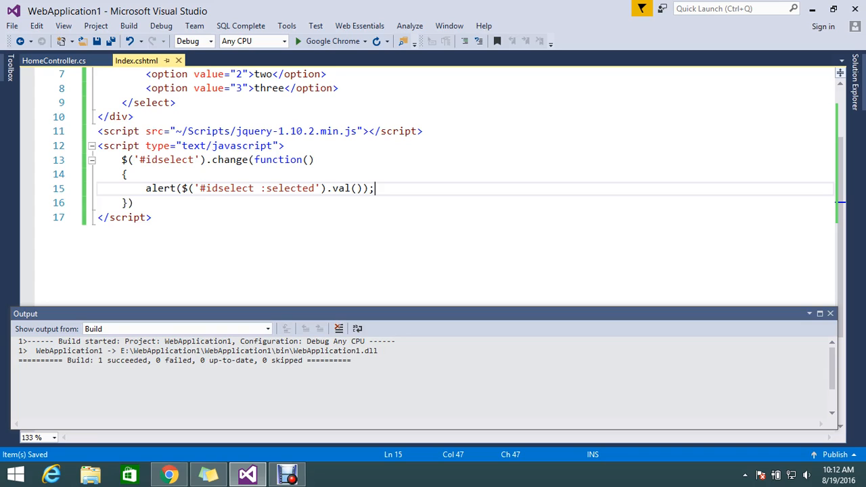